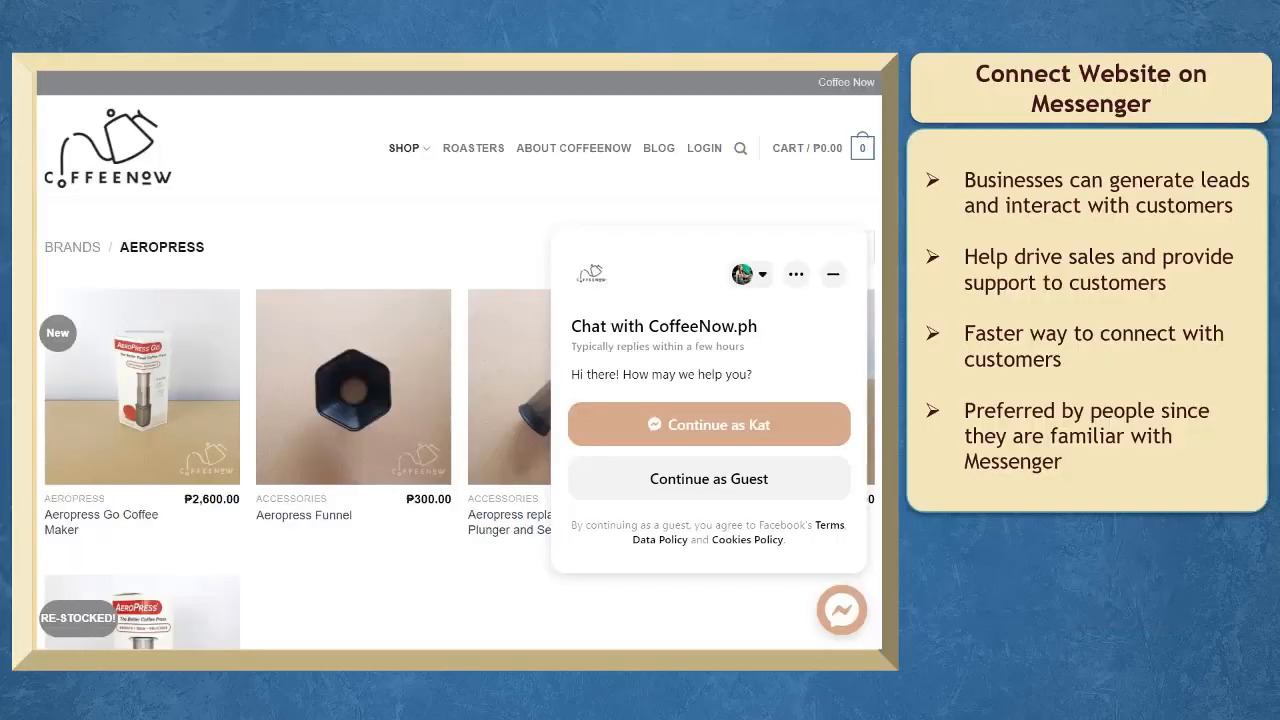
# - Continue the CoffeeNow chat and ask whether they deliver to the area
pyautogui.click(708, 478)
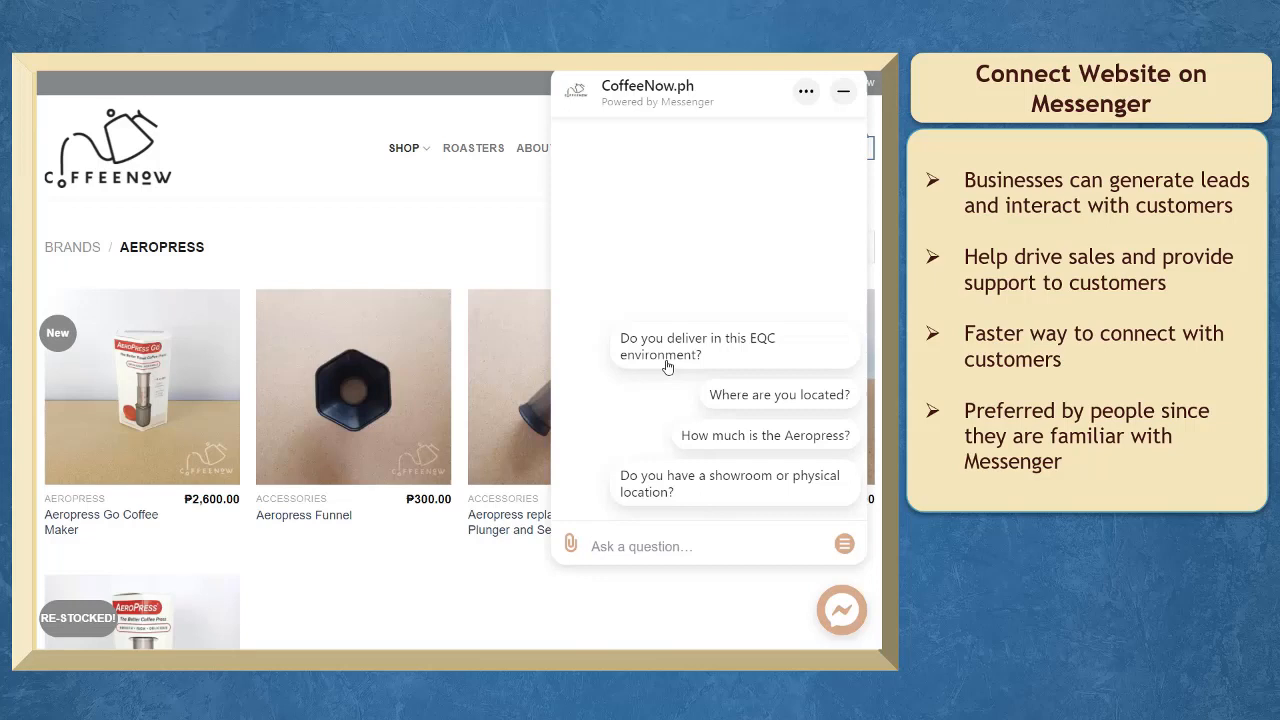
pyautogui.click(696, 346)
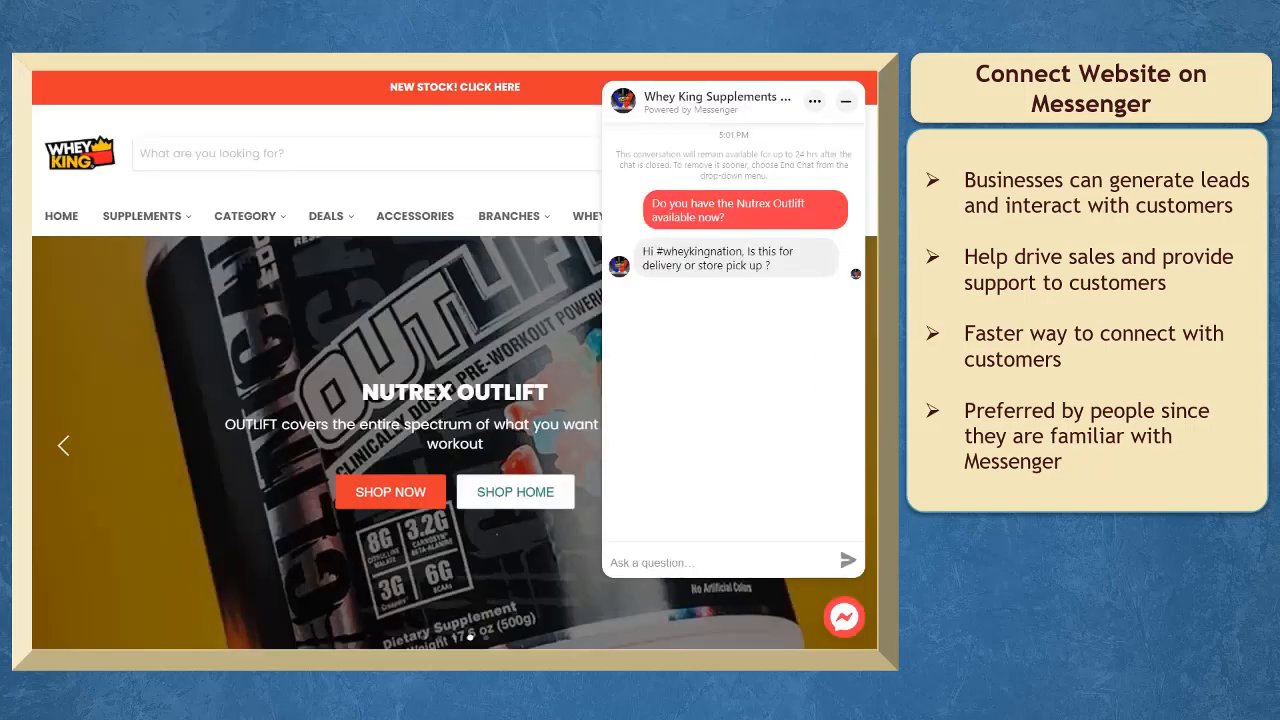
# - Send 'For store pick up.' in the Whey King chat and fill the JING message form
pyautogui.write('For store pick up.')
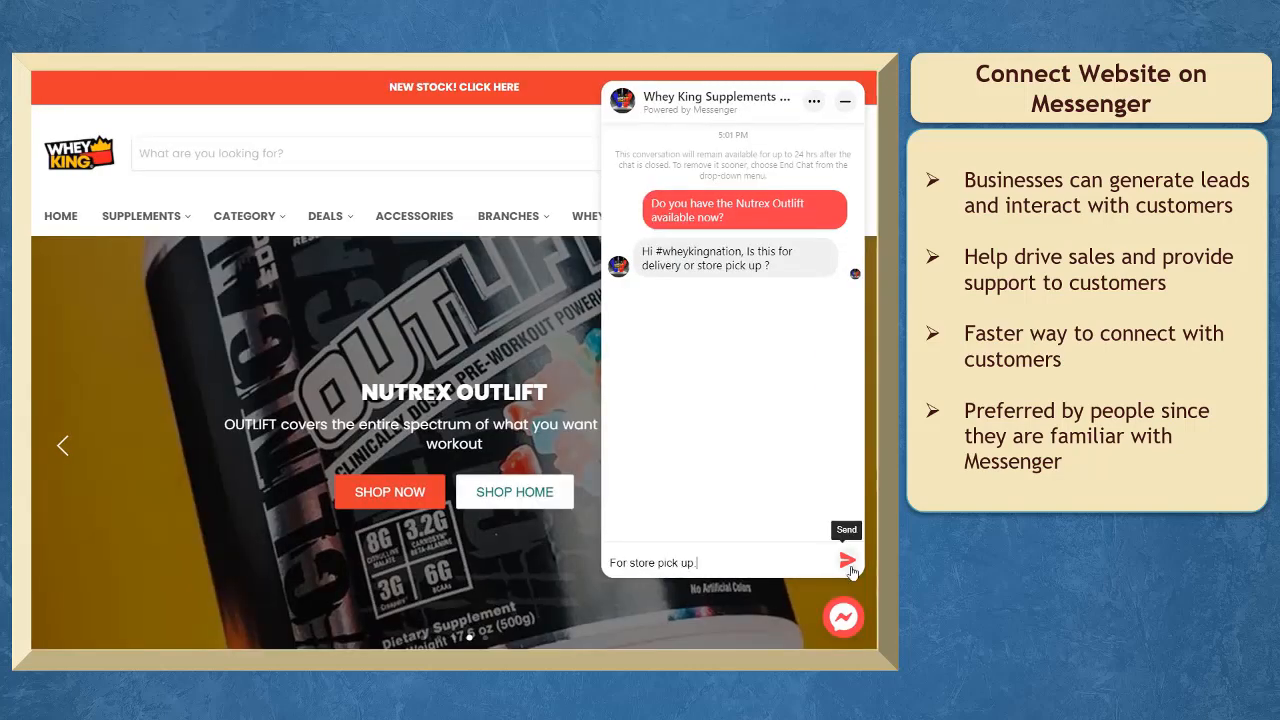
pyautogui.click(848, 560)
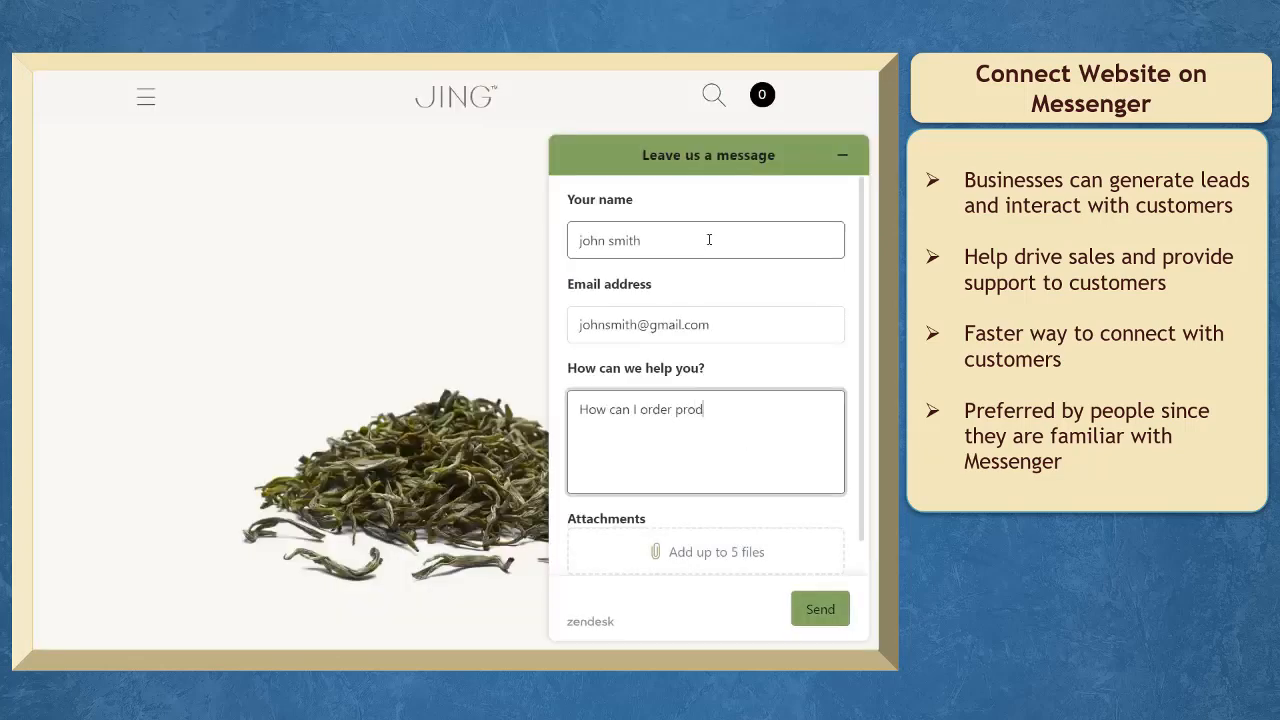
pyautogui.write('ucts on your websi')
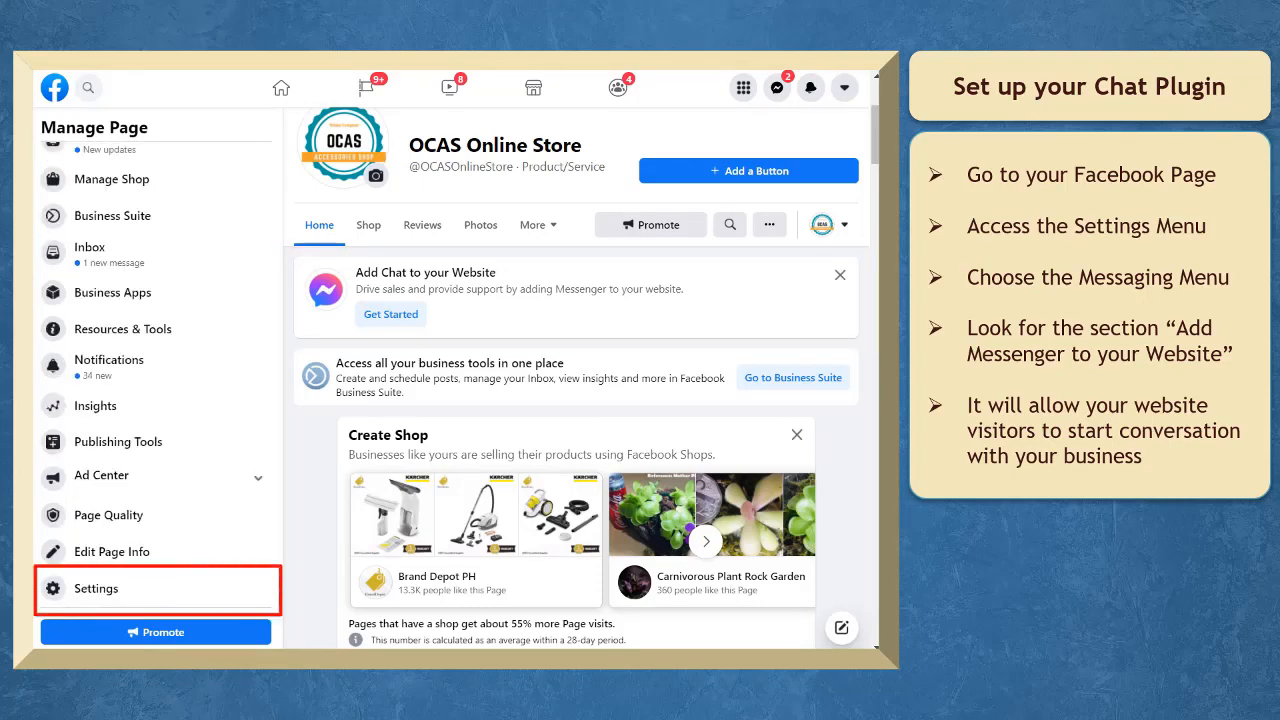
# - Reach the OCAS Online Store page's Messaging settings with 'Add Messenger to your website'
pyautogui.click(96, 588)
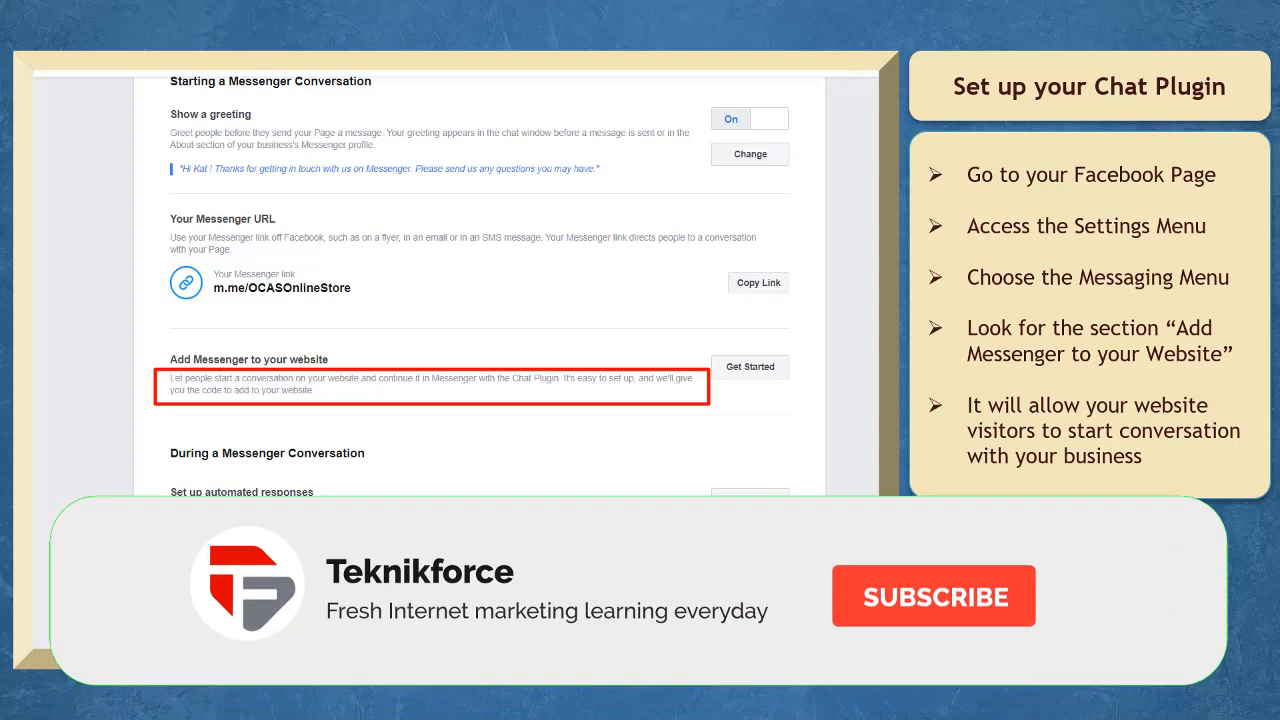
pyautogui.click(932, 596)
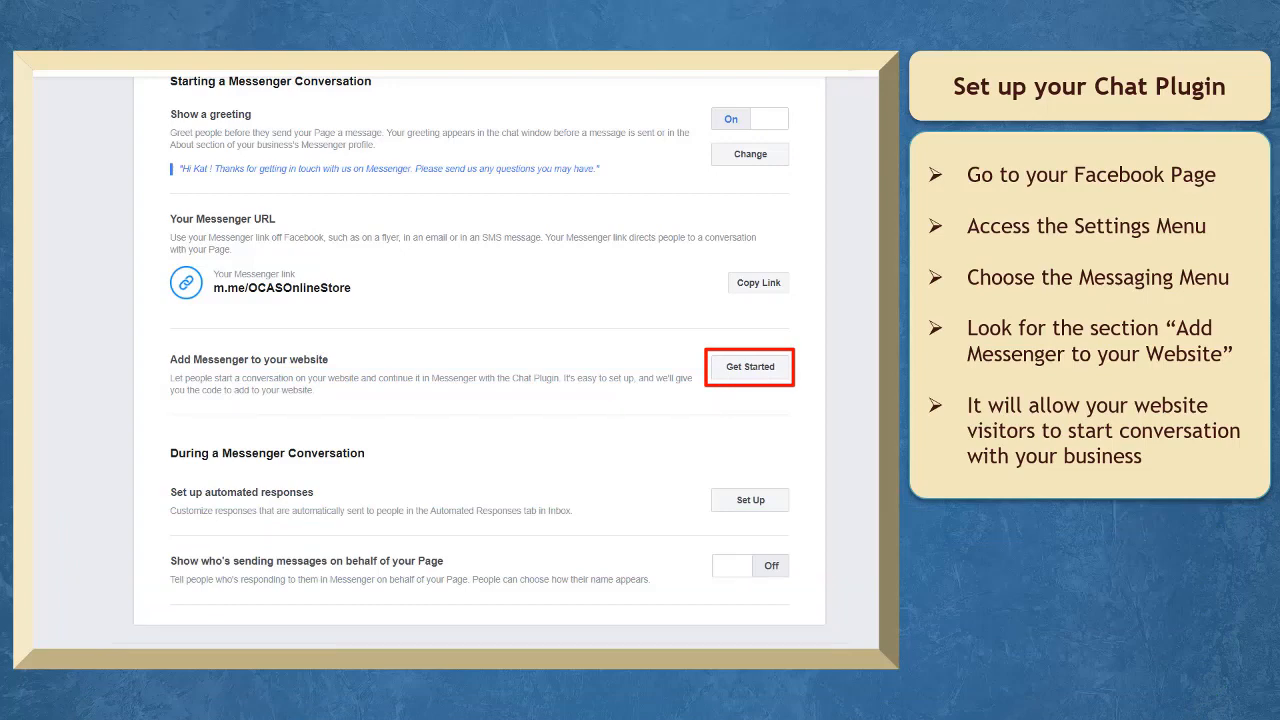
# - Begin chat plugin setup, keep English (US) as language, and continue to Add Domains
pyautogui.click(748, 368)
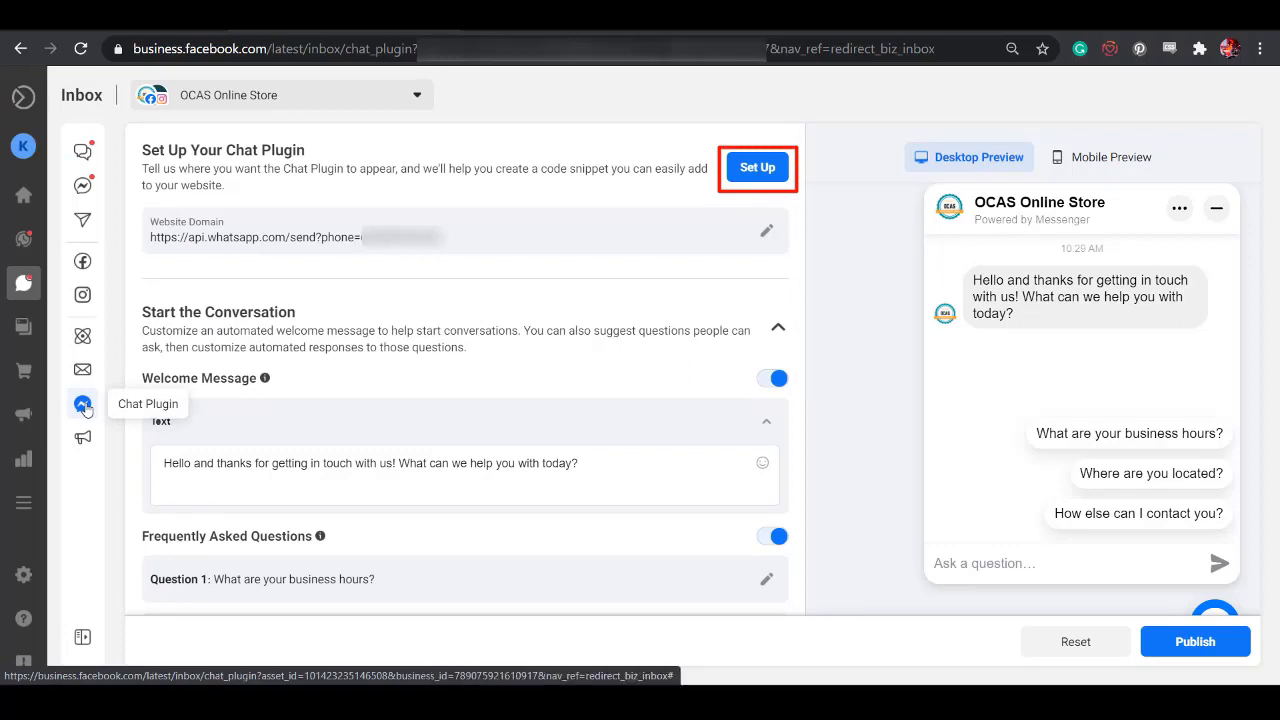
pyautogui.click(756, 168)
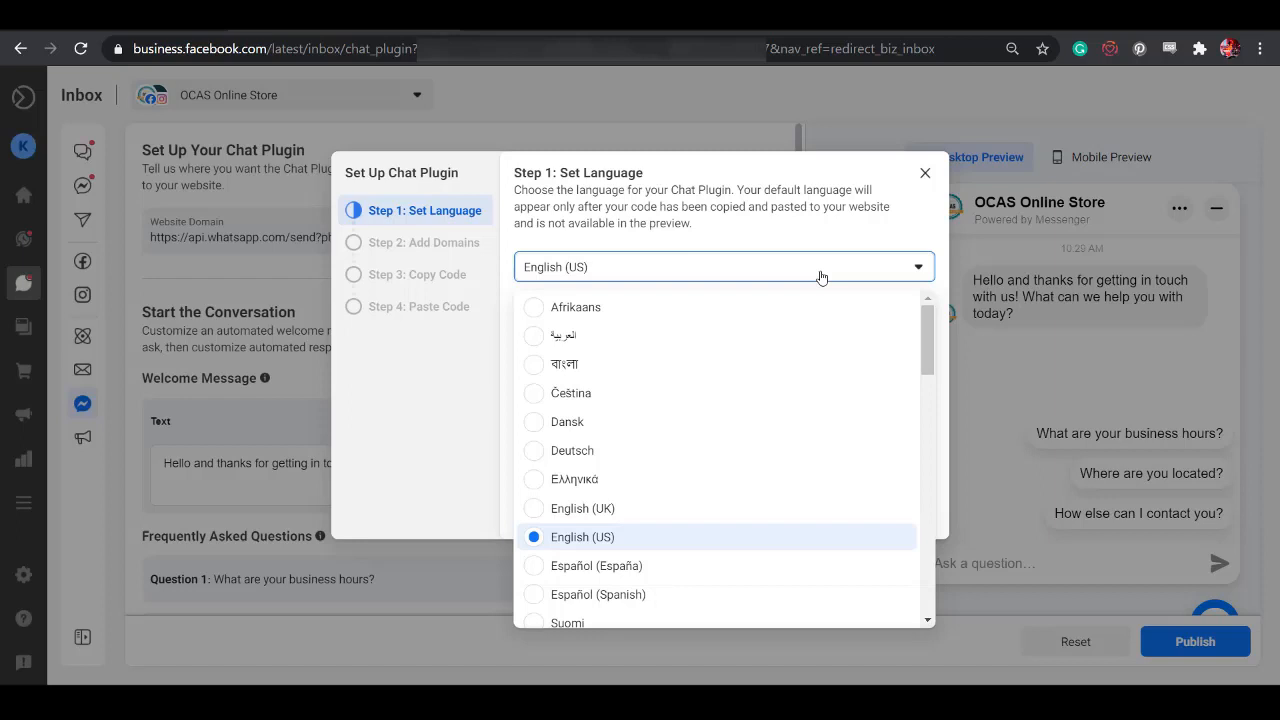
pyautogui.click(584, 536)
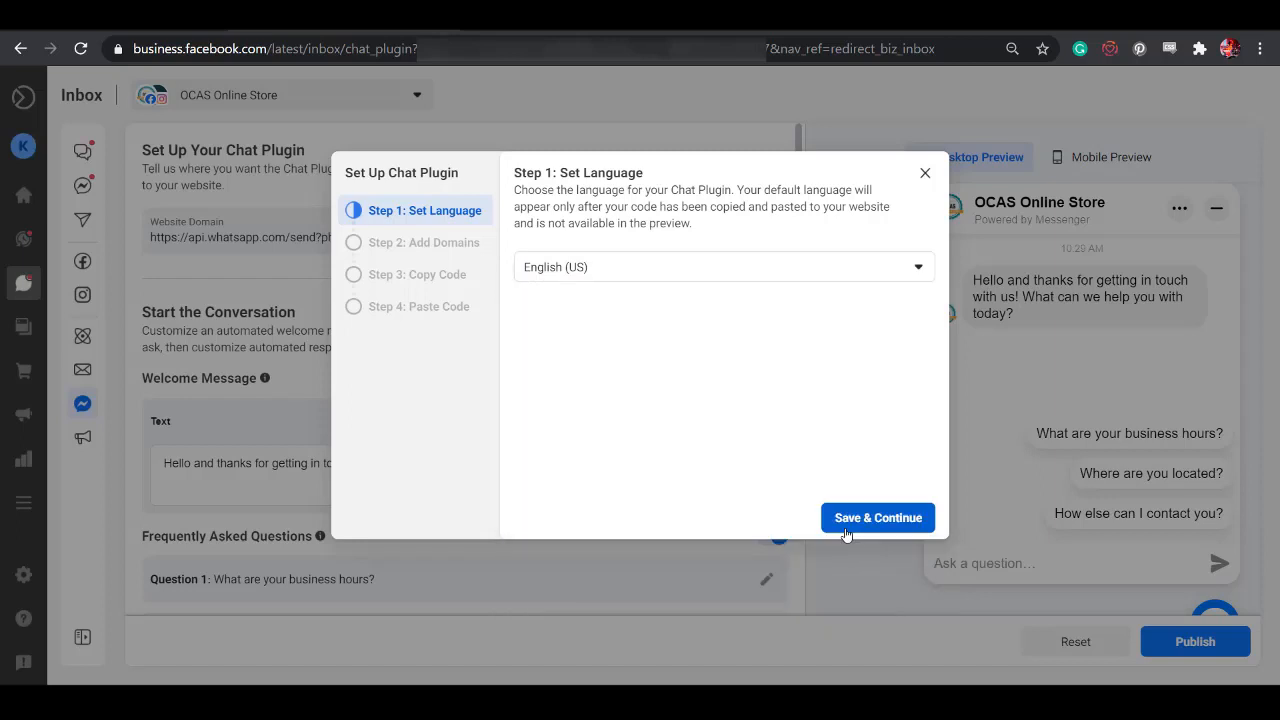
pyautogui.click(876, 516)
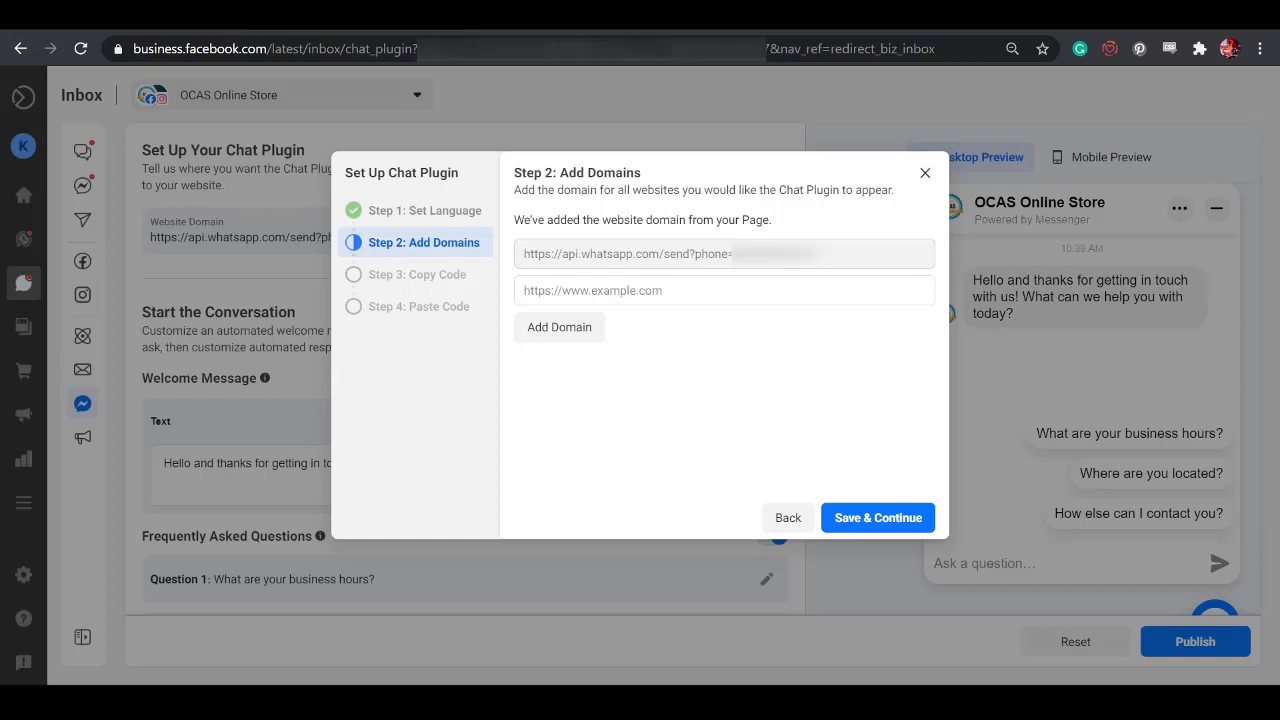
# - Enter ocasonlineshop.weeblysite.com as the first domain and add room for another
pyautogui.click(722, 290)
pyautogui.write('https://ocasonlineshop.weeblysite.com/')
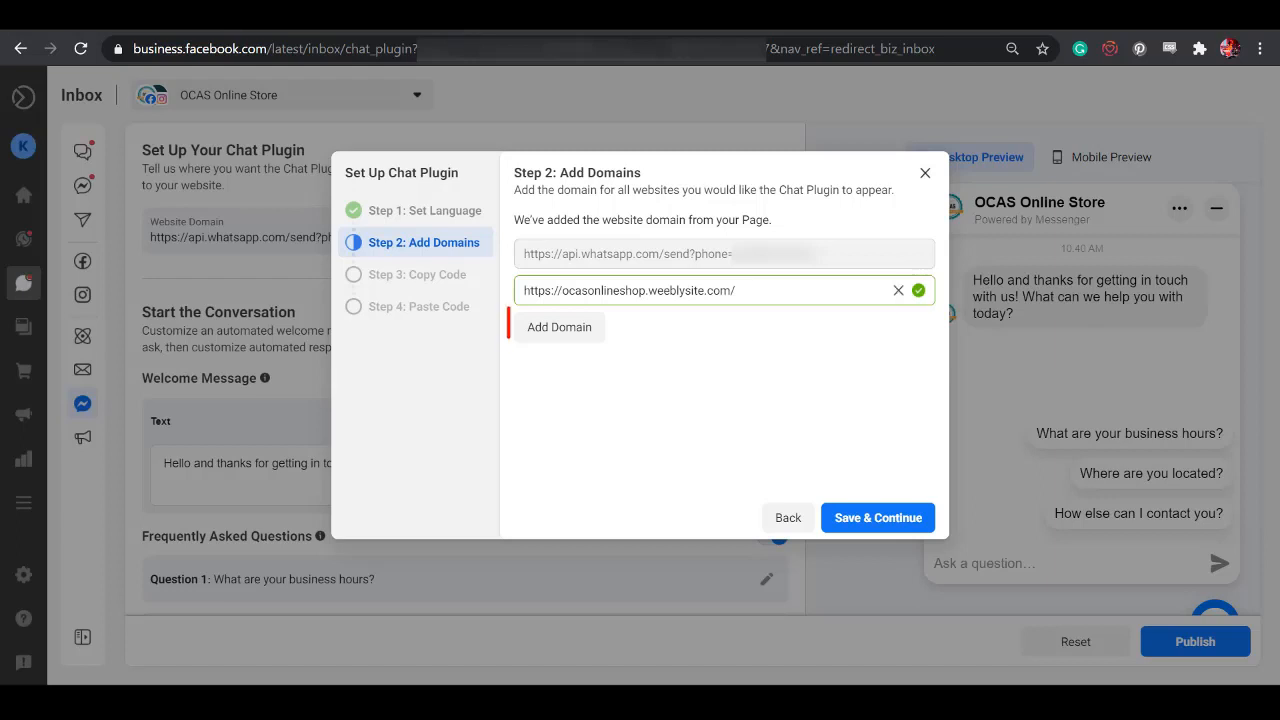
pyautogui.click(560, 328)
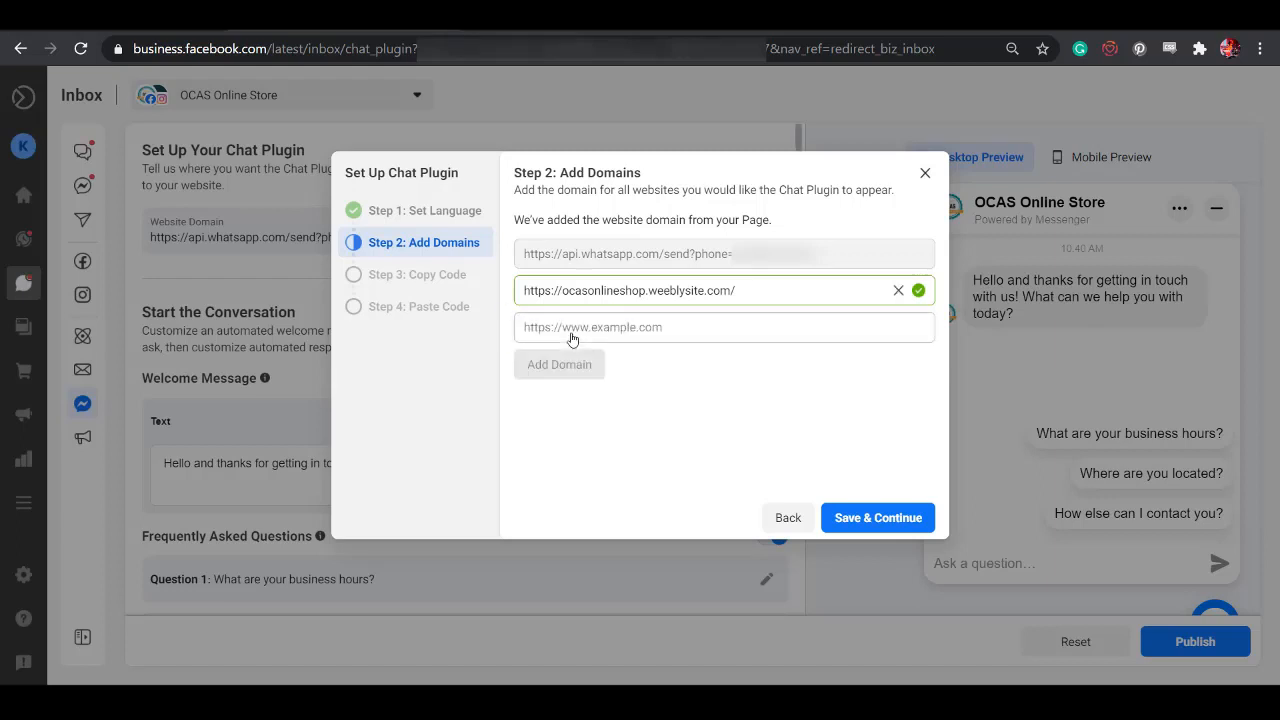
pyautogui.rightClick(204, 48)
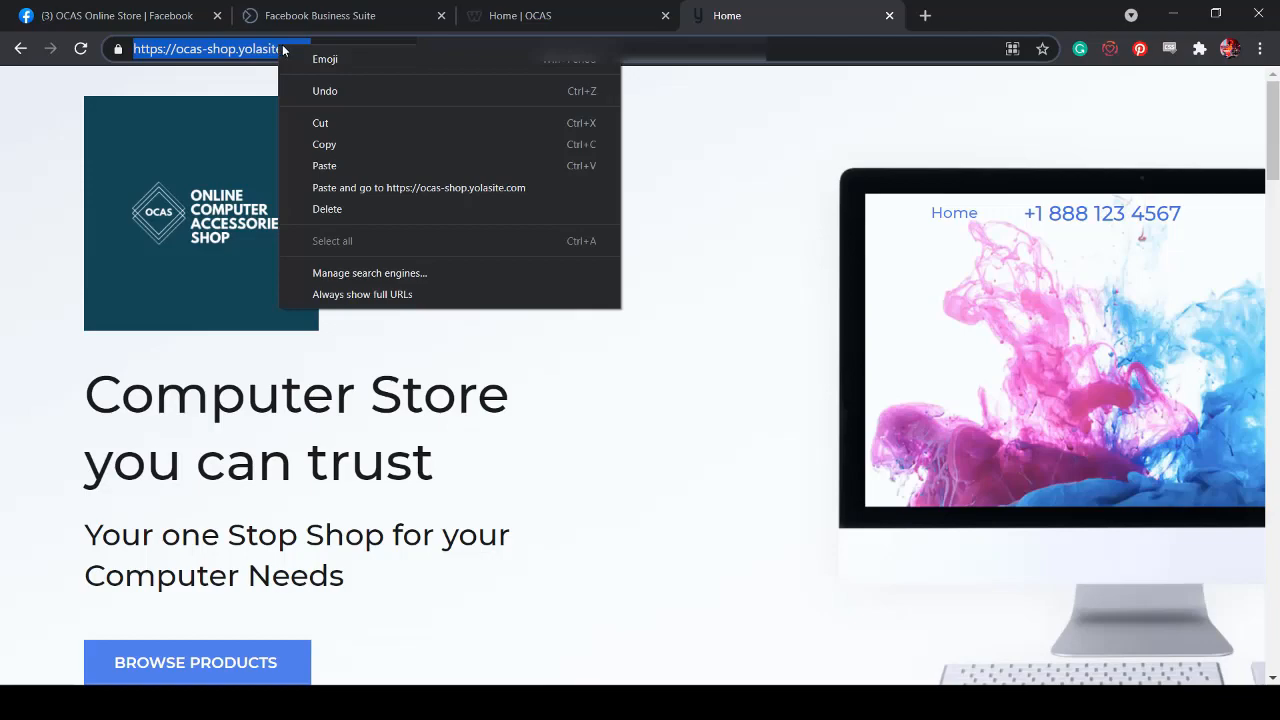
pyautogui.click(320, 16)
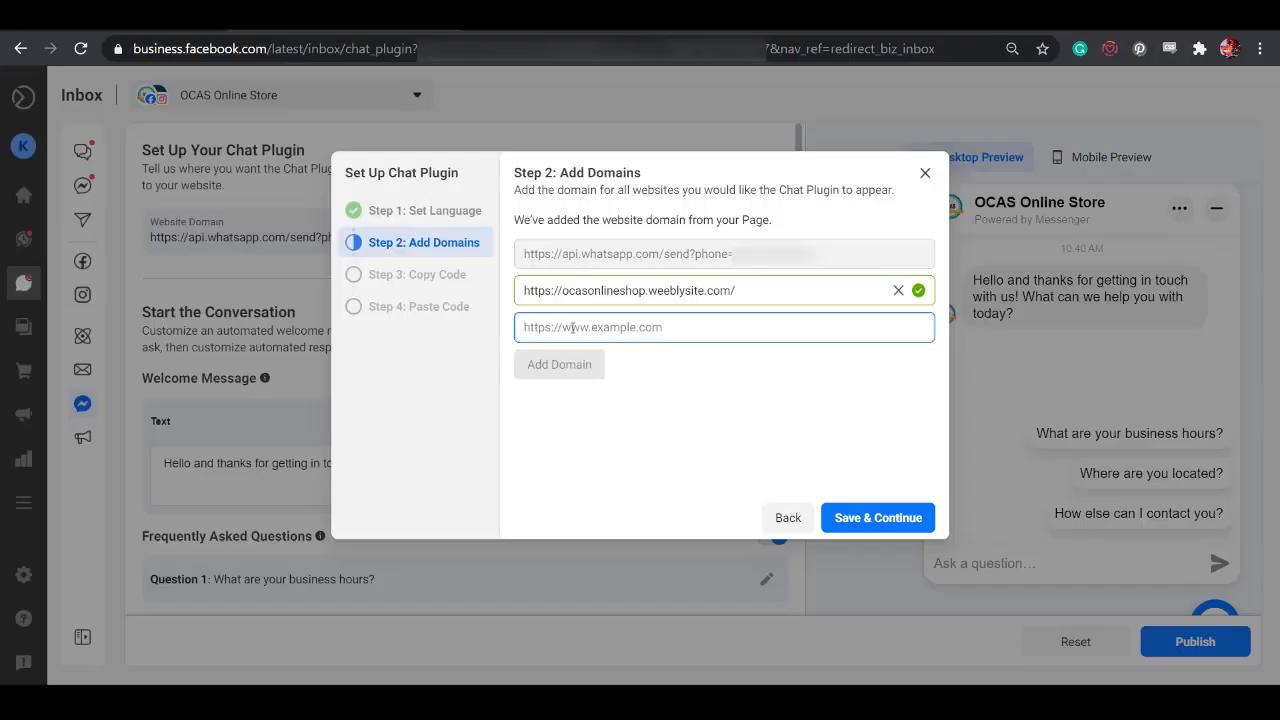
pyautogui.write('https://ocas-shop.yolasite.com/')
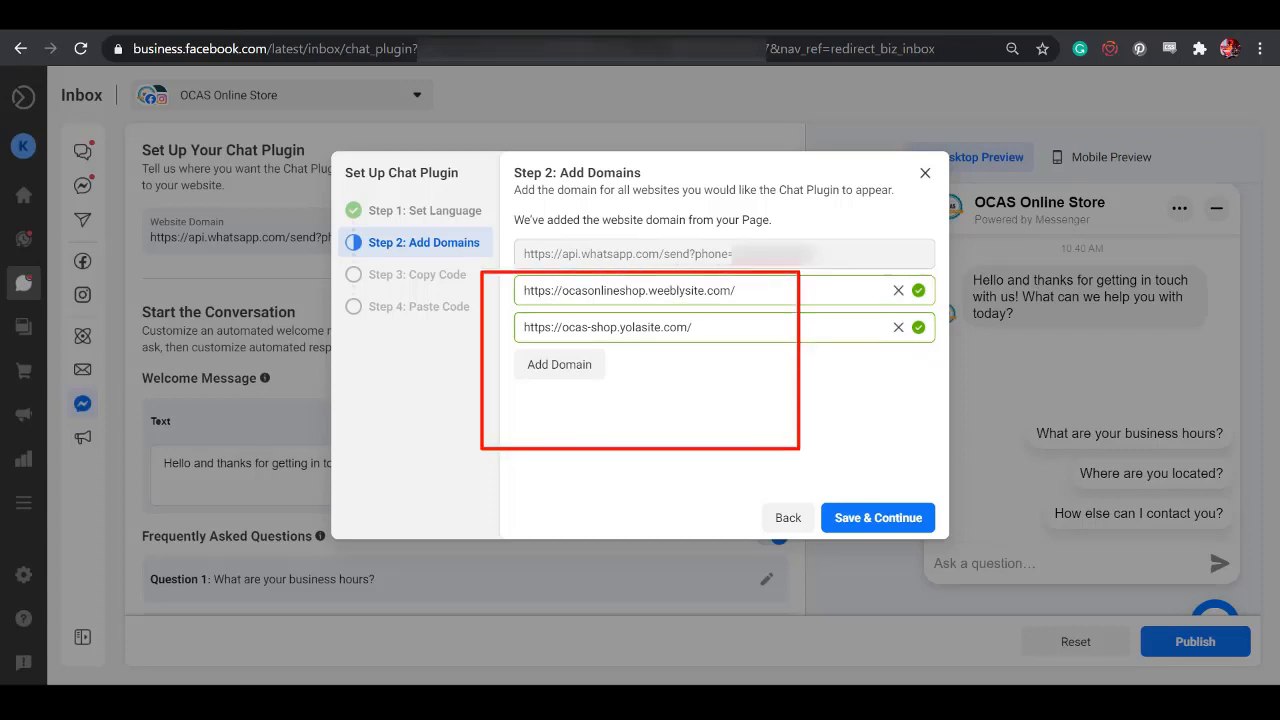
pyautogui.click(876, 516)
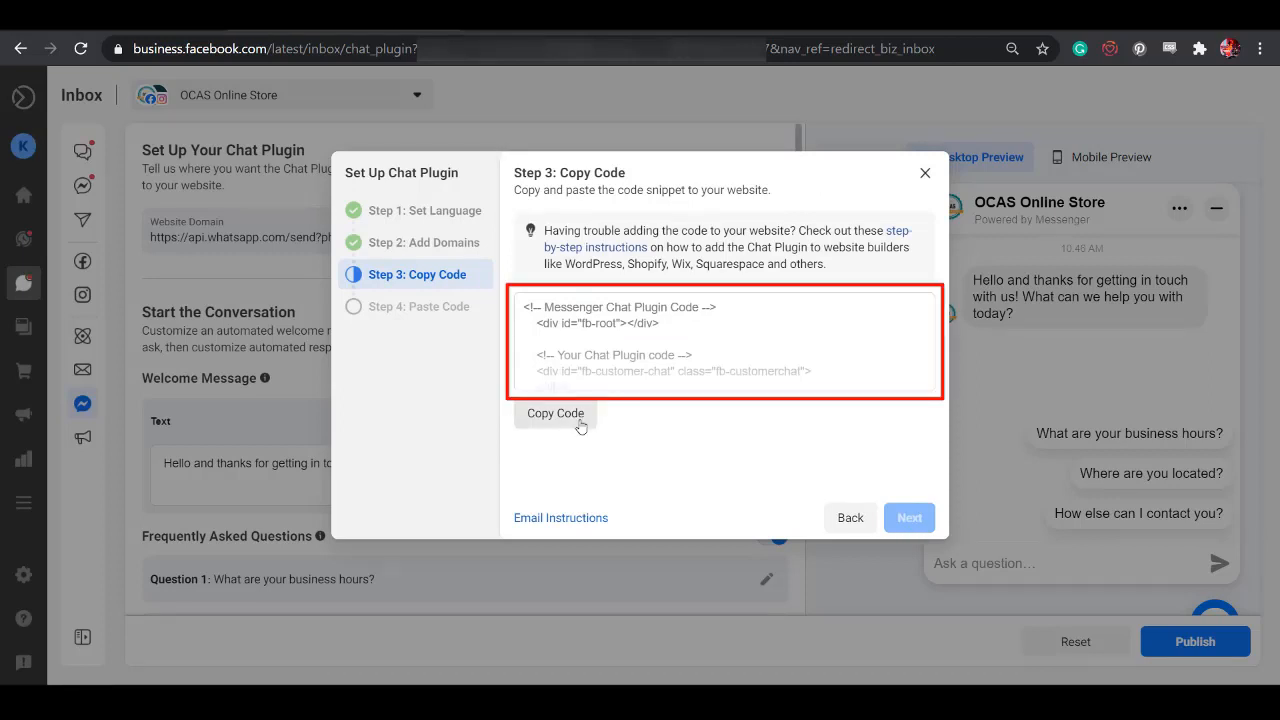
# - Copy the chat plugin code snippet, advance past the paste-code step, and finish setup
pyautogui.click(556, 412)
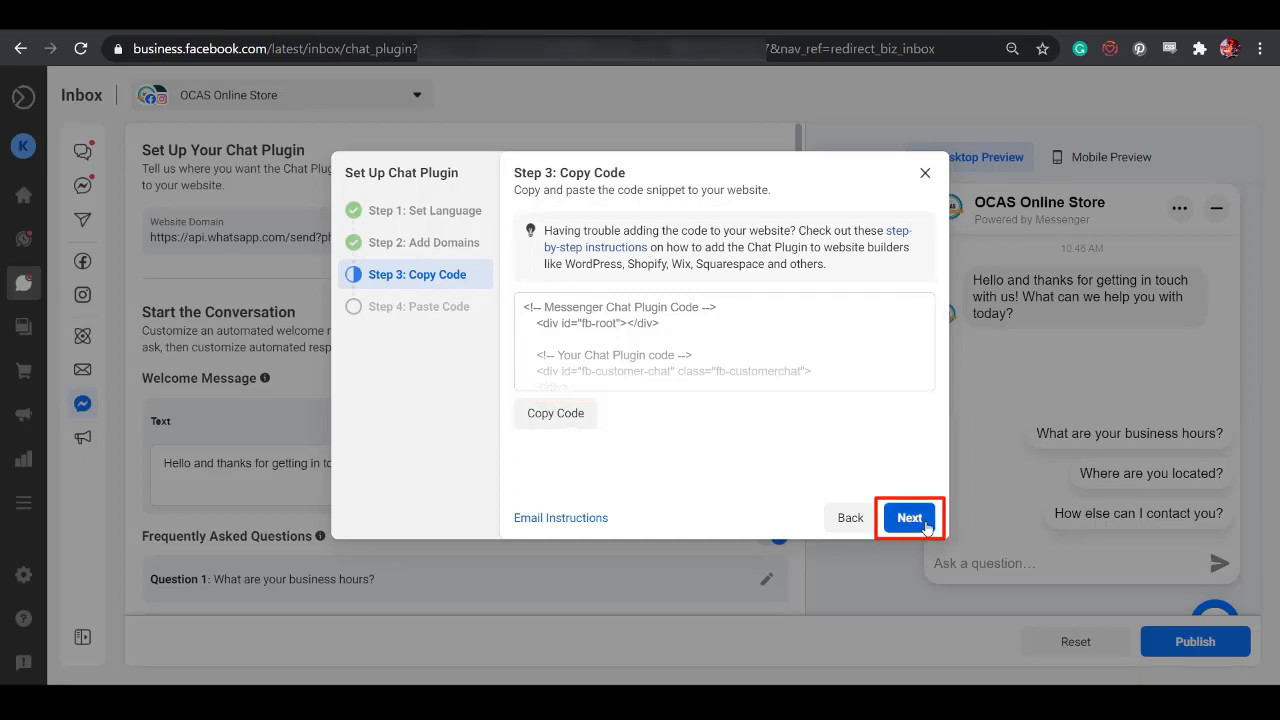
pyautogui.click(908, 516)
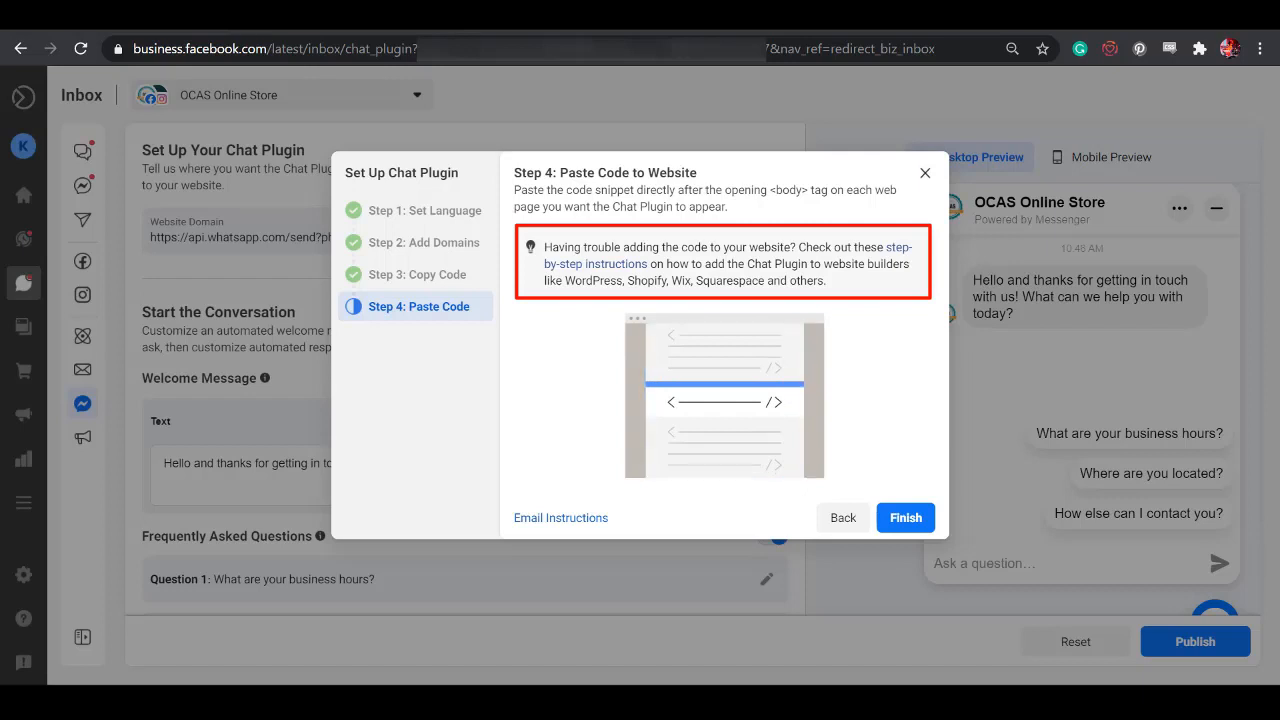
pyautogui.click(904, 516)
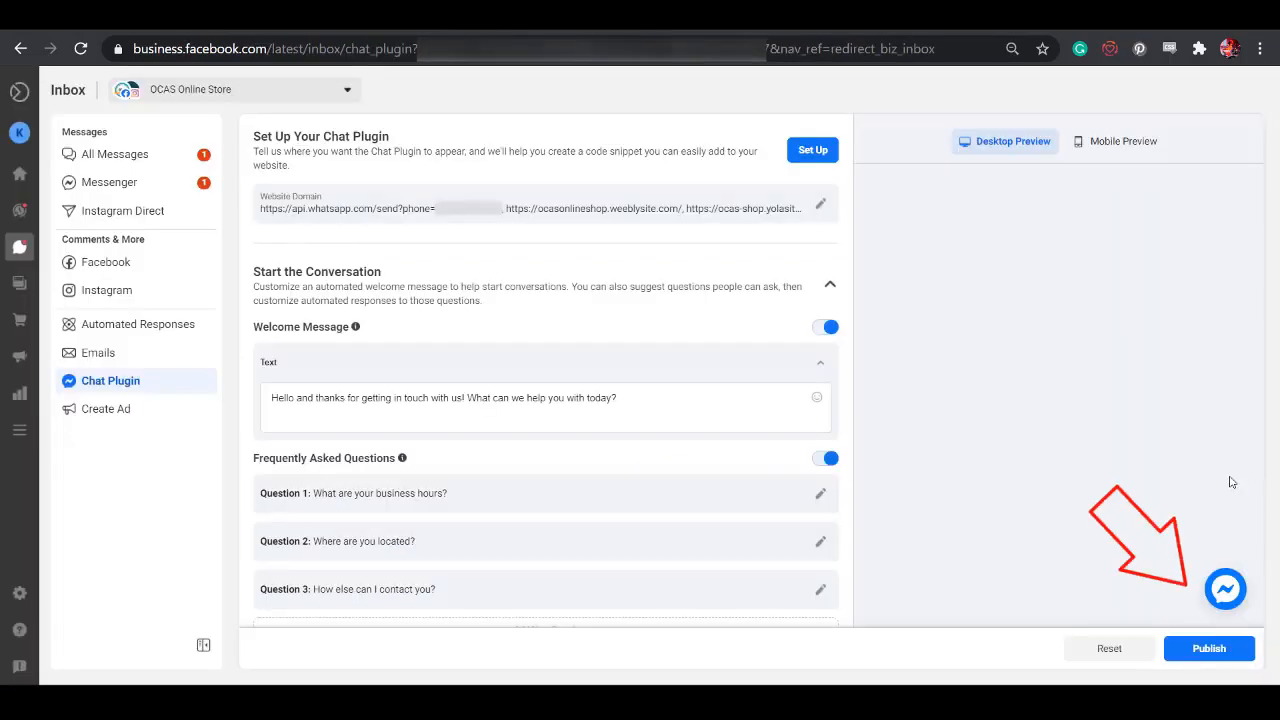
# - Open the chat window in the Desktop Preview and reveal the customization settings below
pyautogui.click(1224, 588)
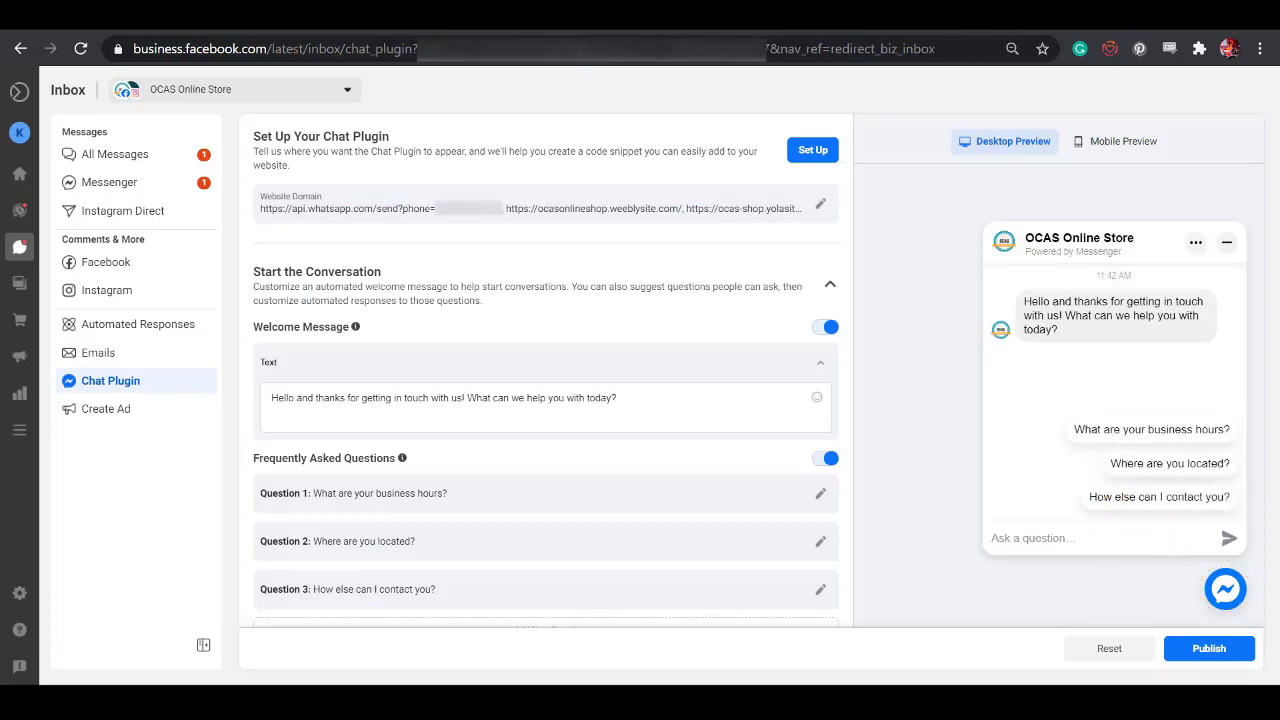
pyautogui.scroll(-3)
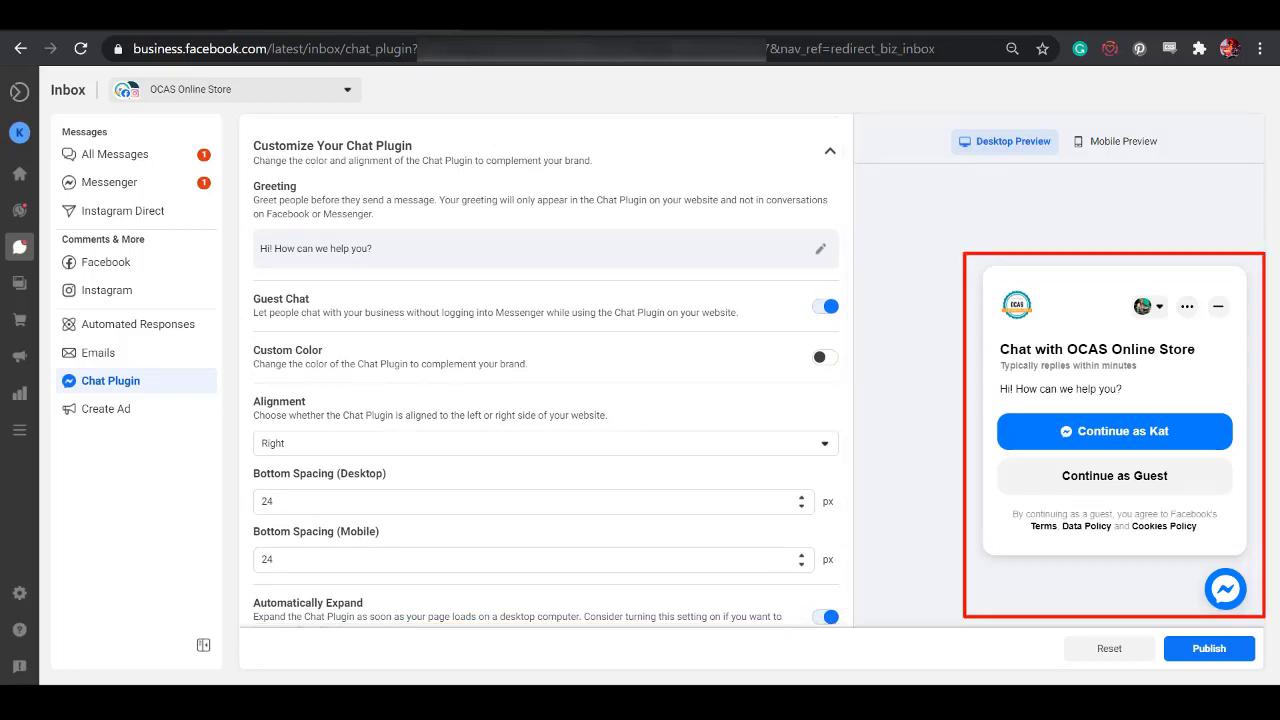
# - Turn on Custom Color and choose a pink shade for the chat plugin
pyautogui.click(544, 248)
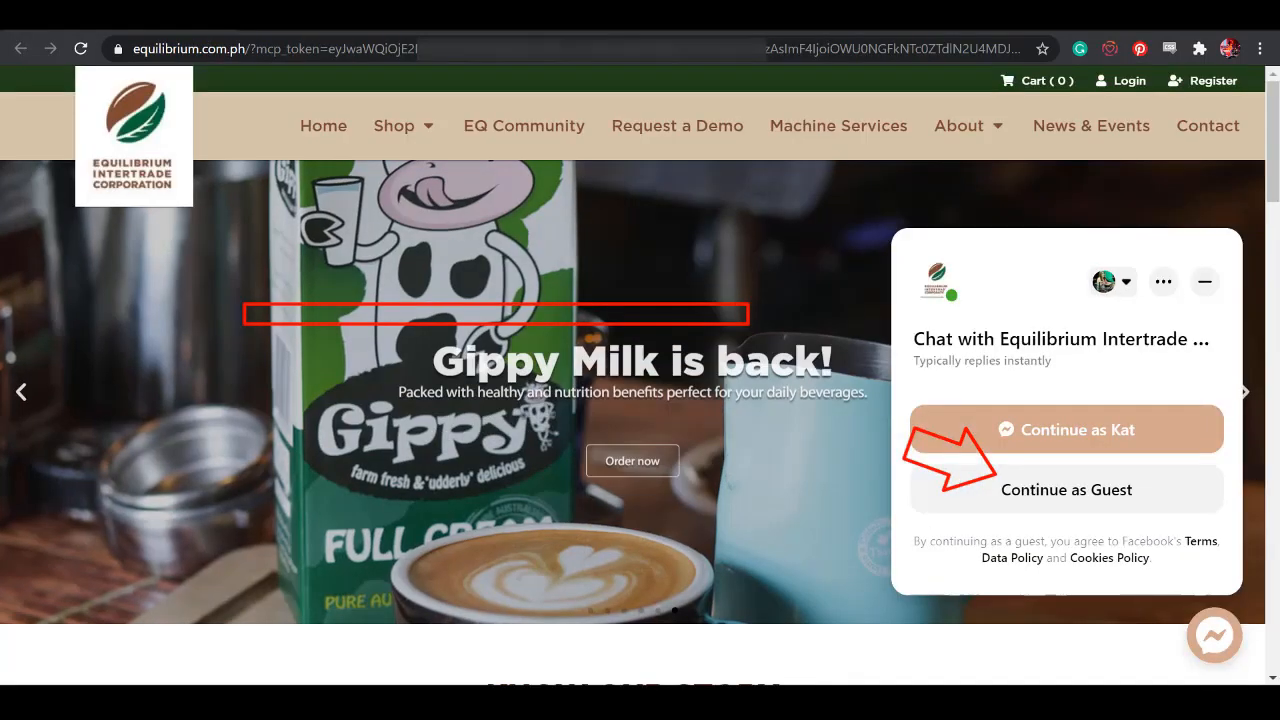
pyautogui.click(1066, 488)
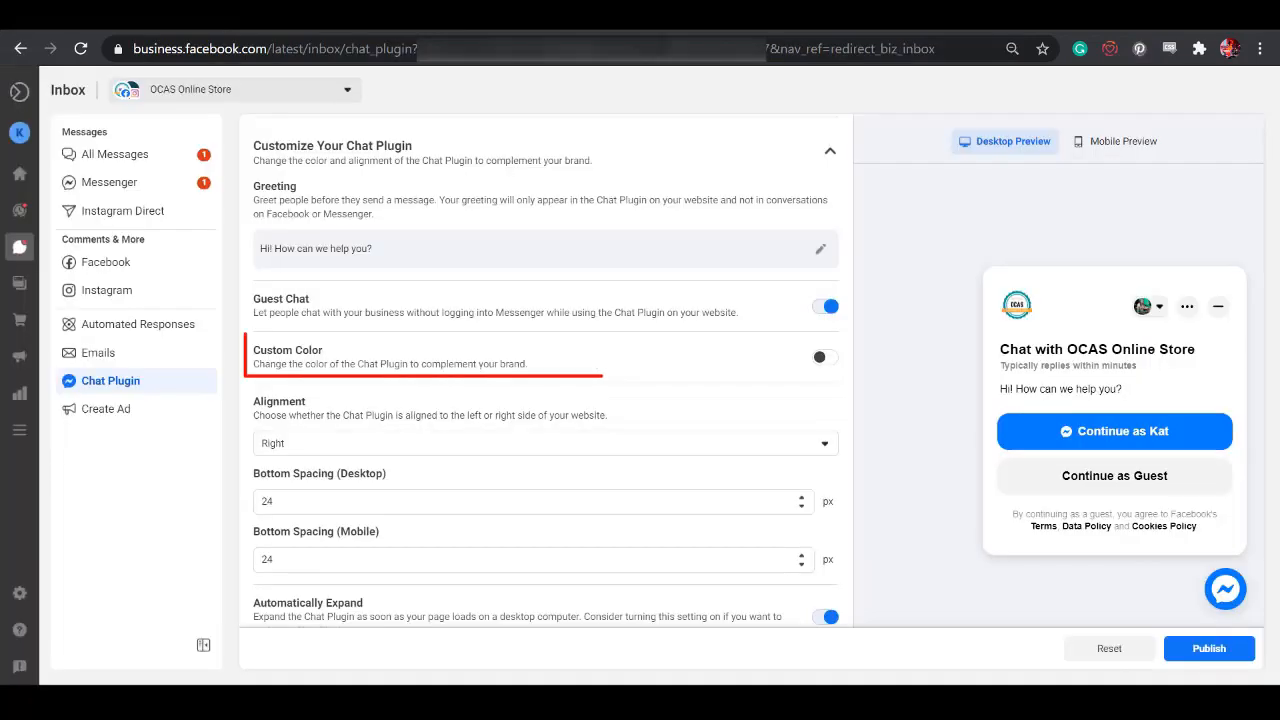
pyautogui.click(824, 356)
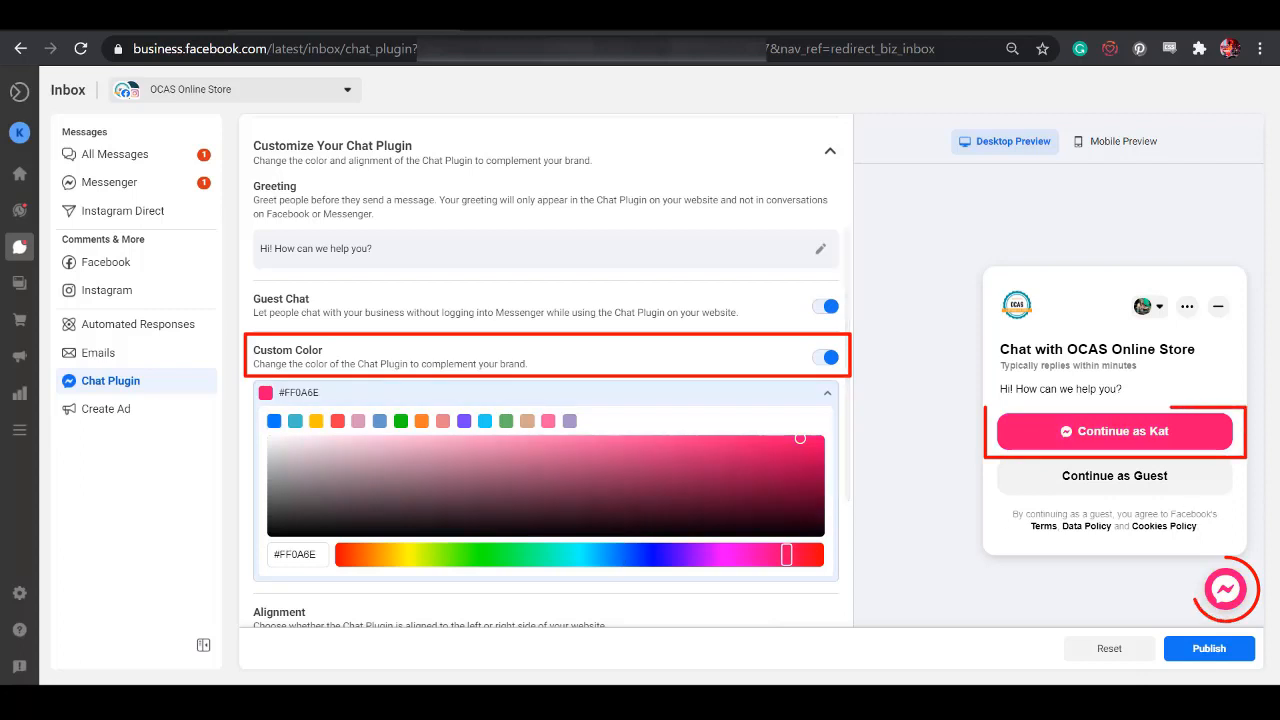
# - Set the plugin's Alignment to Left
pyautogui.scroll(-3)
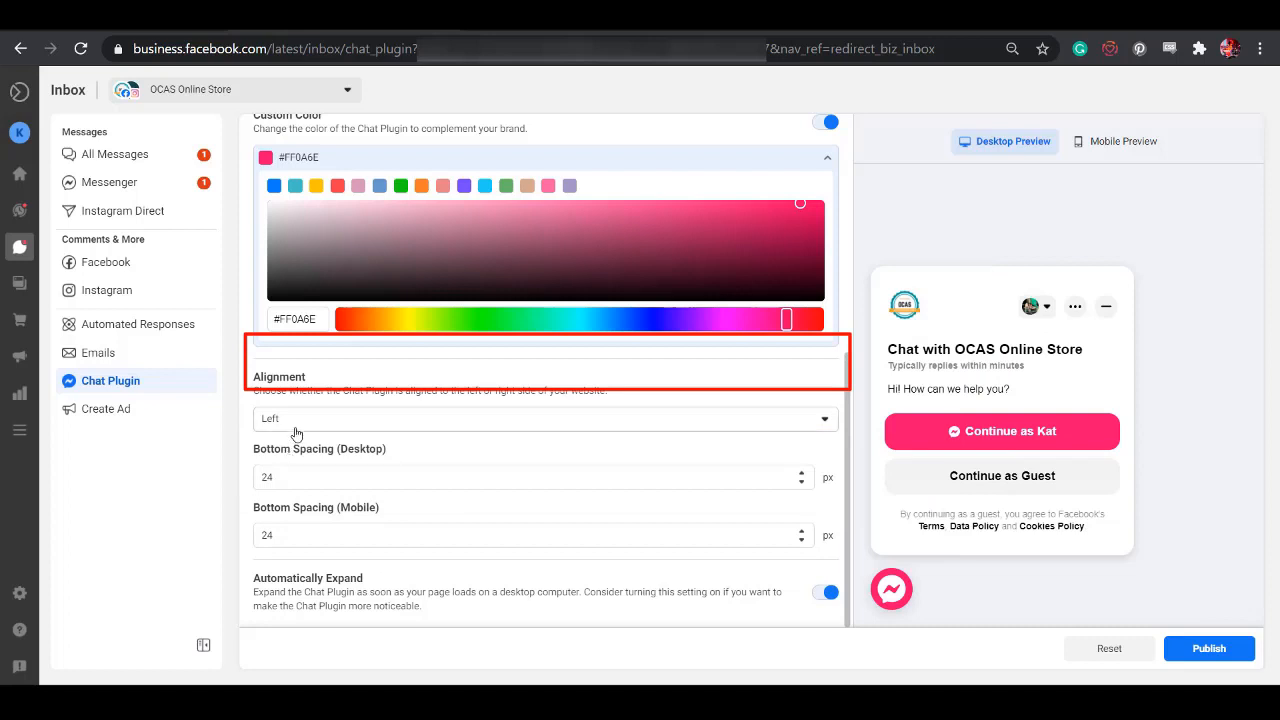
pyautogui.click(544, 418)
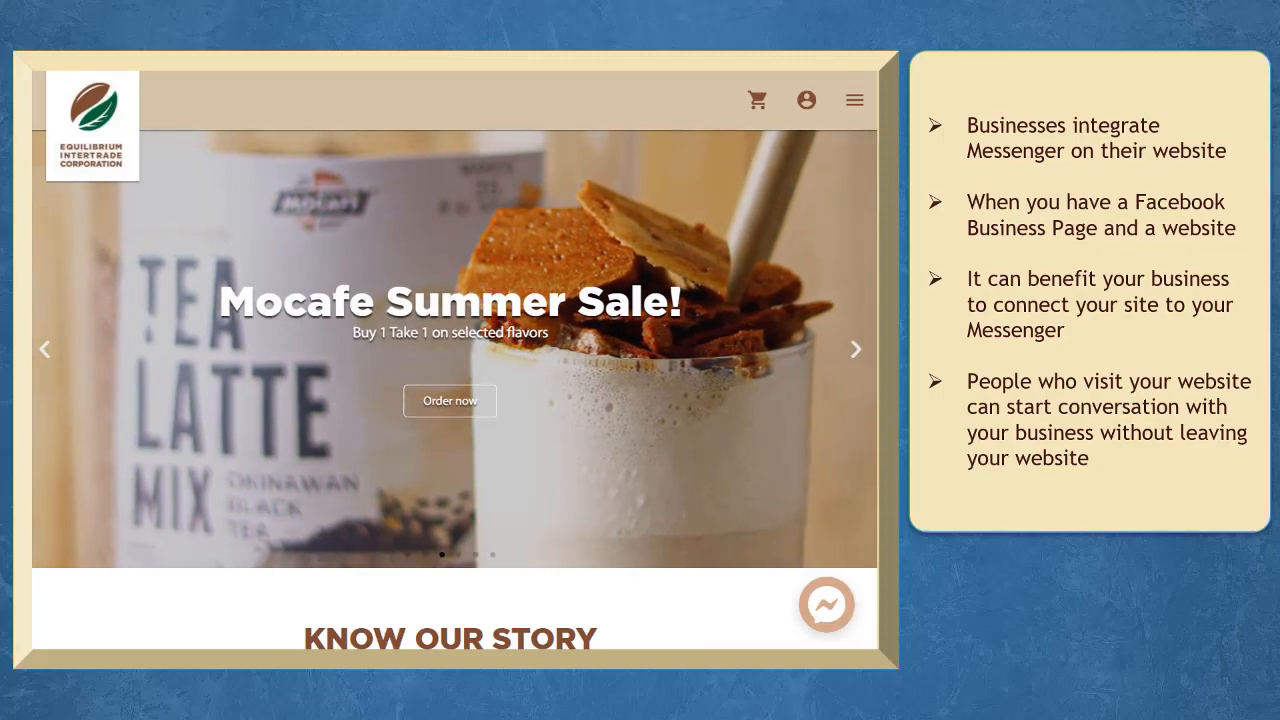
# - Open the Equilibrium Intertrade chat as a guest and browse featured products like Decaf Sale
pyautogui.click(826, 604)
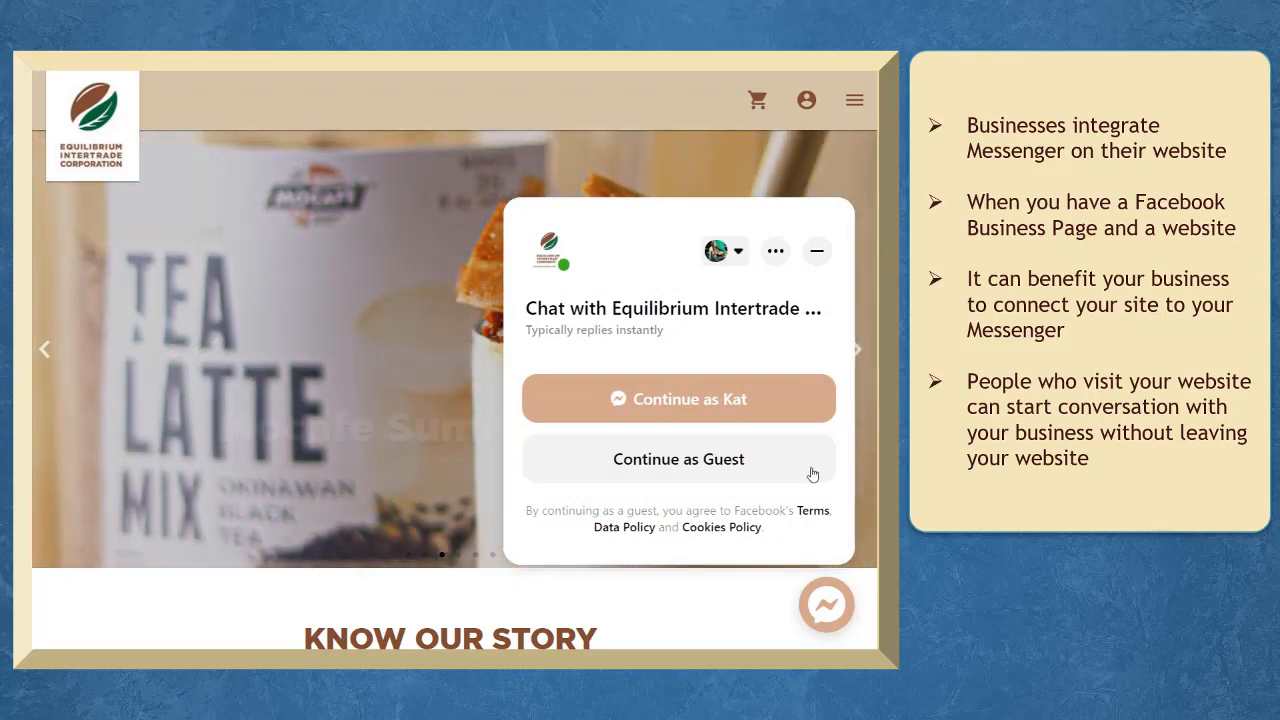
pyautogui.click(678, 458)
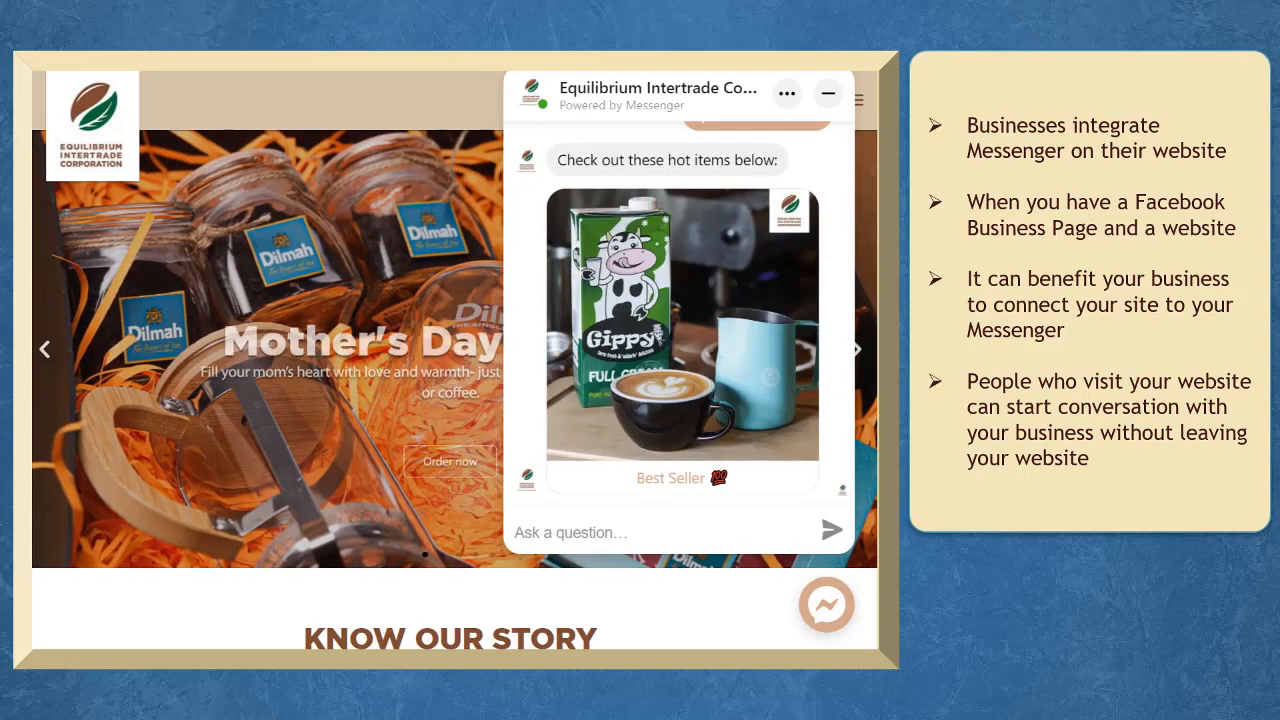
pyautogui.click(670, 478)
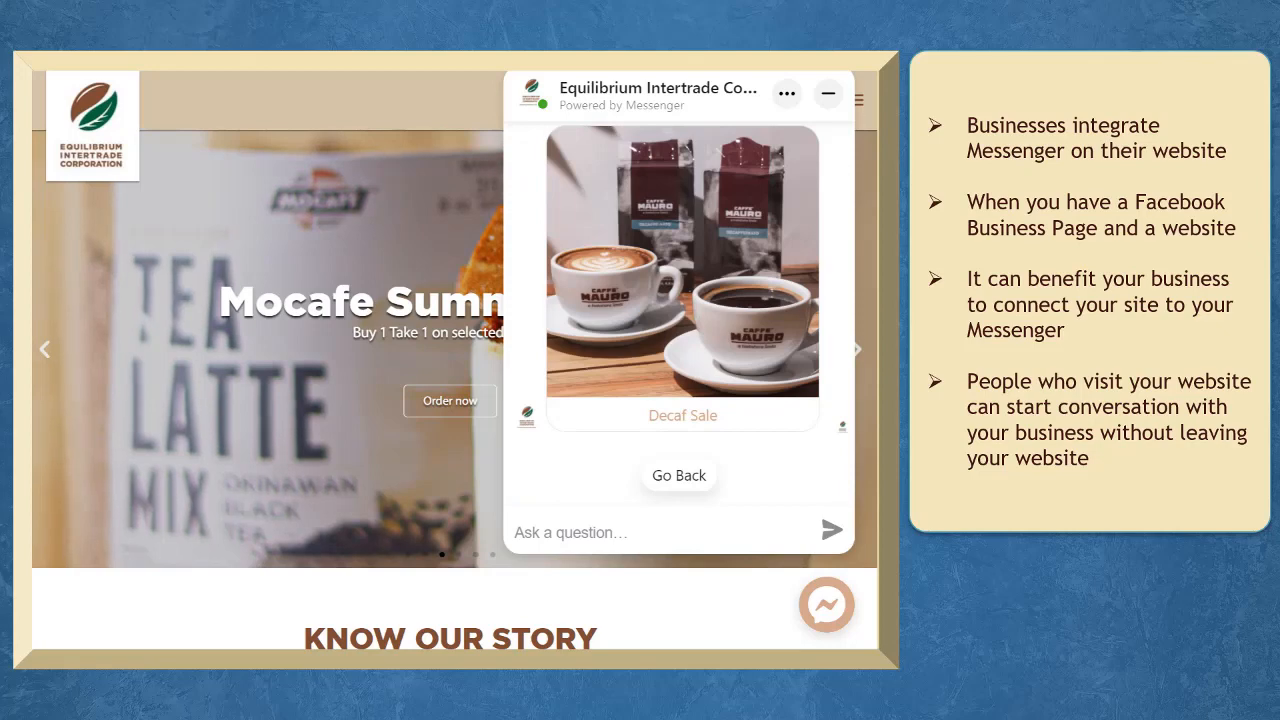